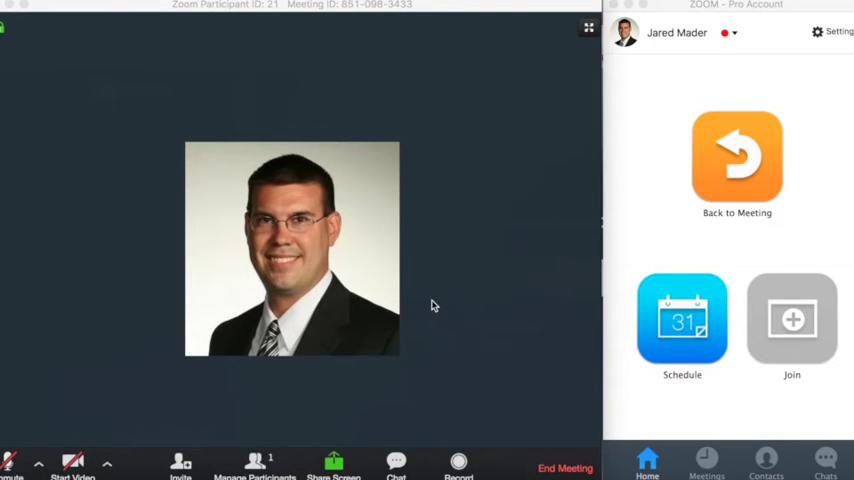
pyautogui.moveTo(444, 304)
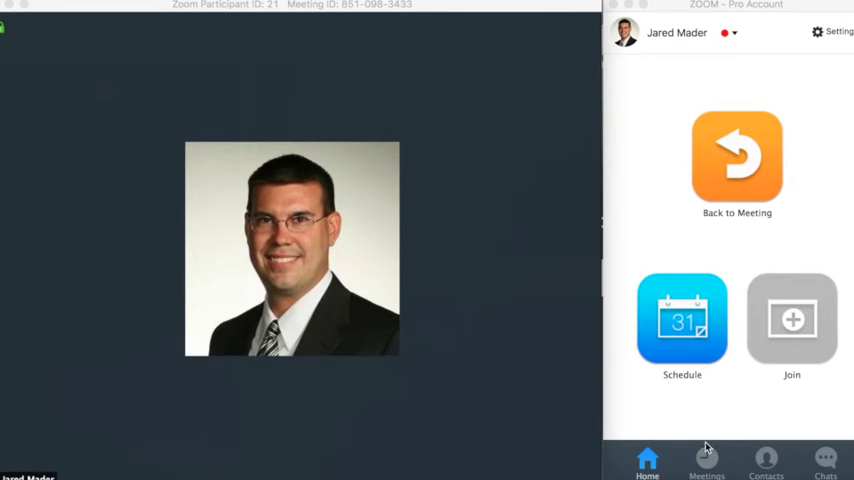
pyautogui.moveTo(448, 330)
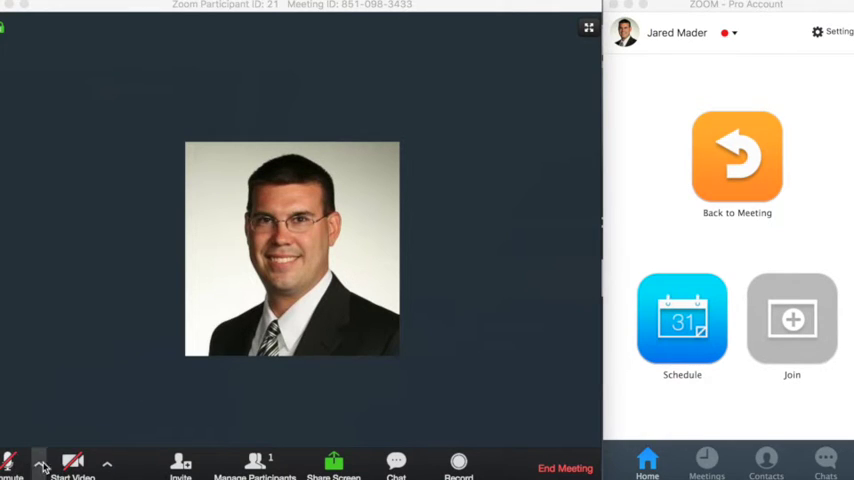
pyautogui.moveTo(180, 464)
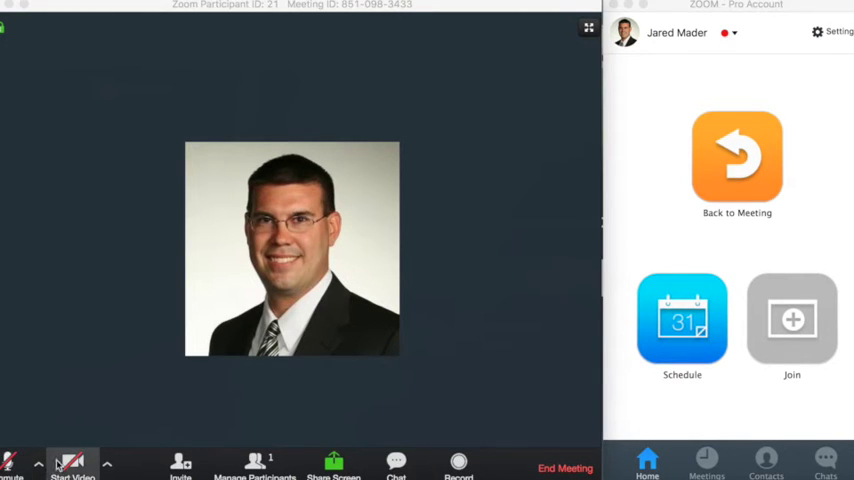
pyautogui.moveTo(154, 432)
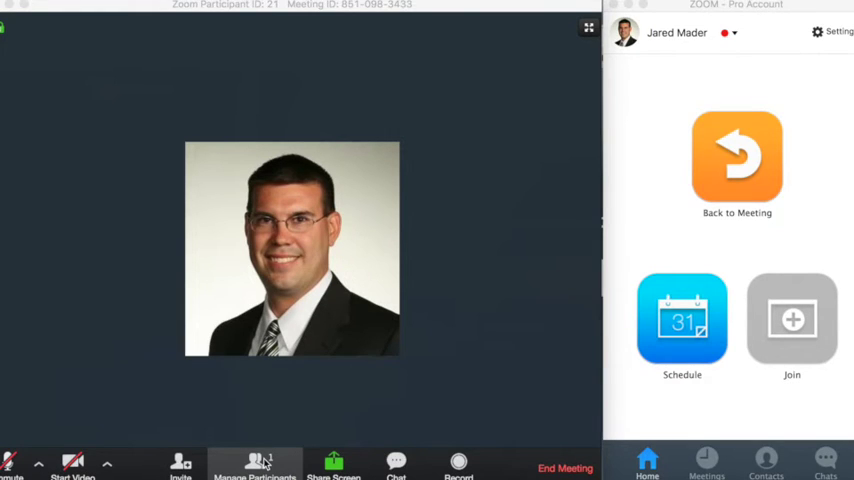
# Step: Manage the participant list: mute all attendees, then close the Participants panel
pyautogui.click(254, 462)
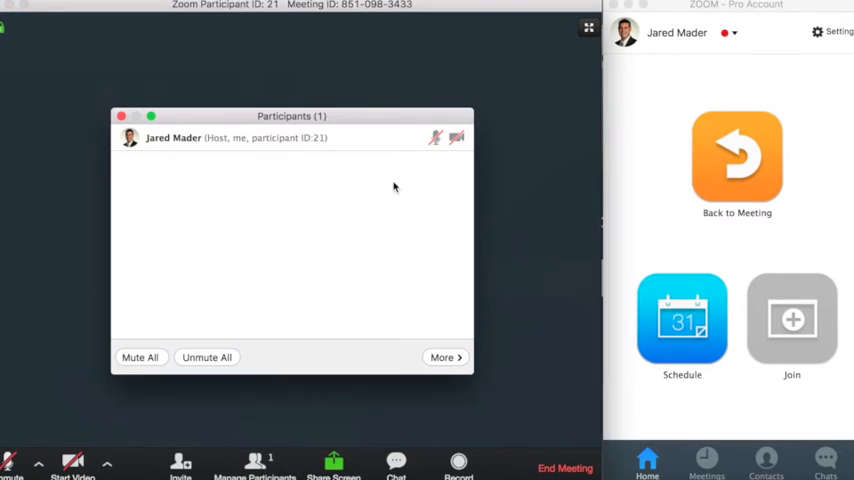
pyautogui.moveTo(146, 352)
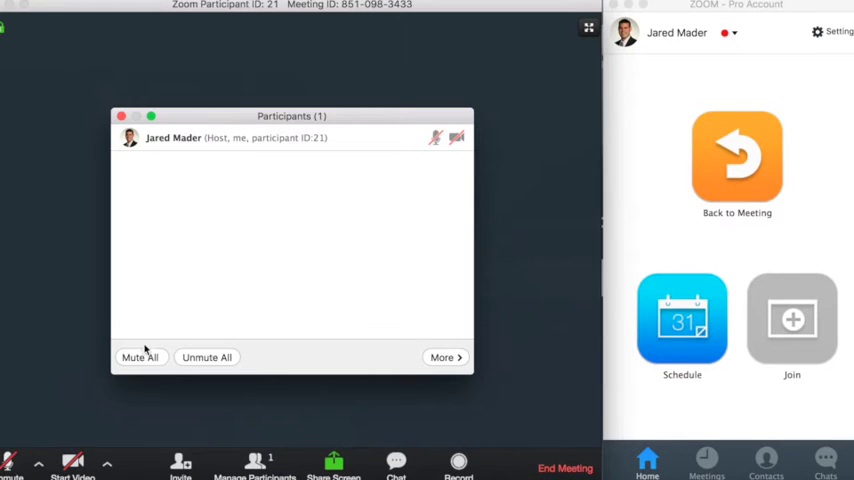
pyautogui.moveTo(138, 360)
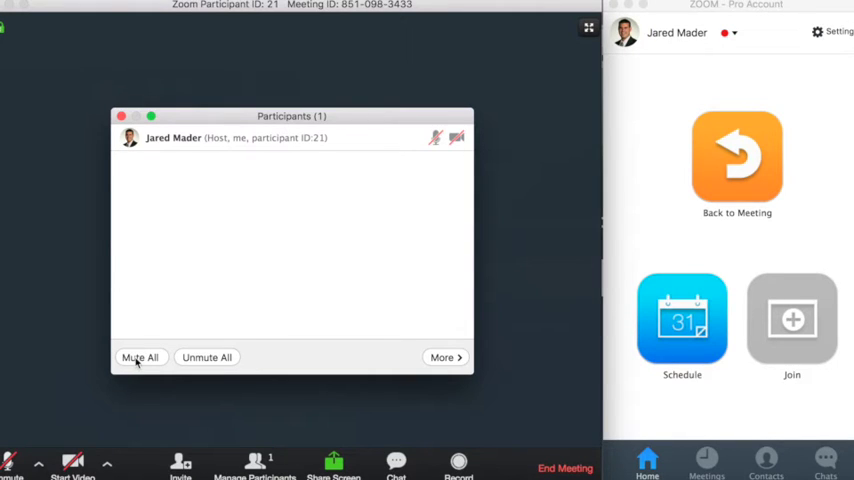
pyautogui.click(444, 356)
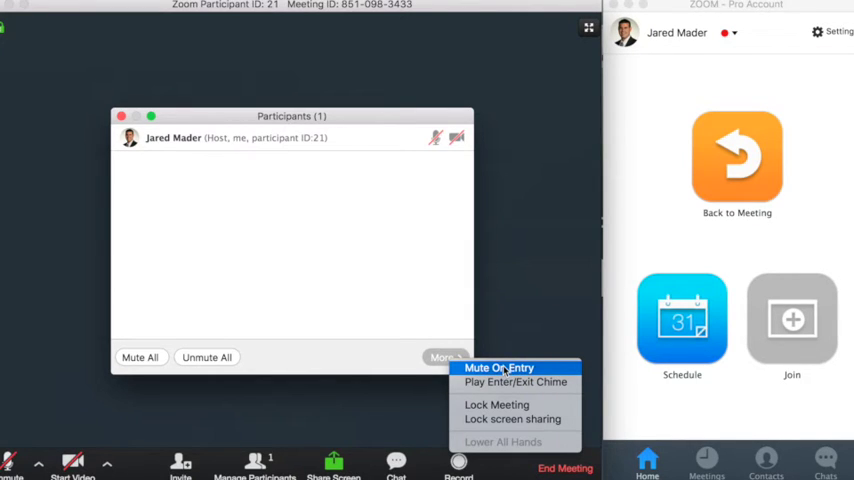
pyautogui.moveTo(516, 382)
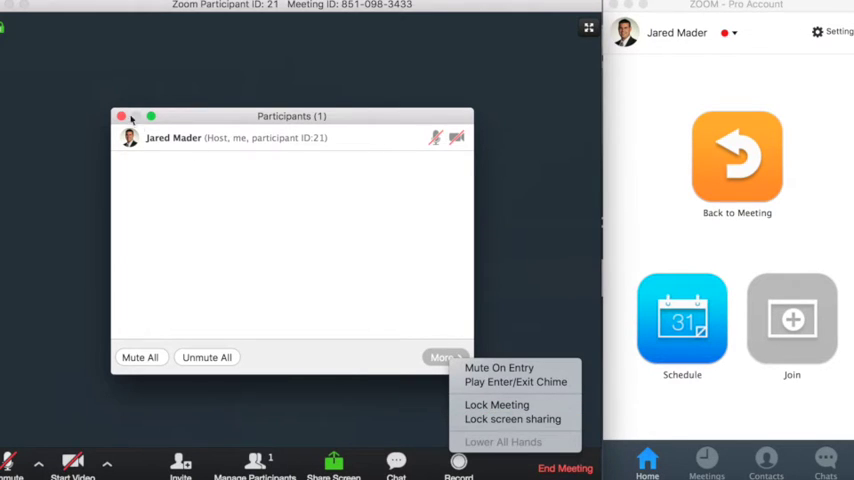
pyautogui.click(120, 116)
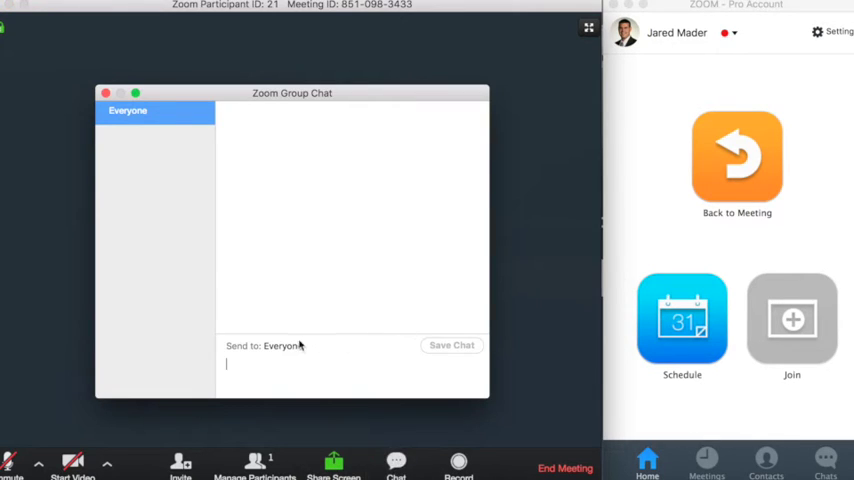
pyautogui.click(104, 92)
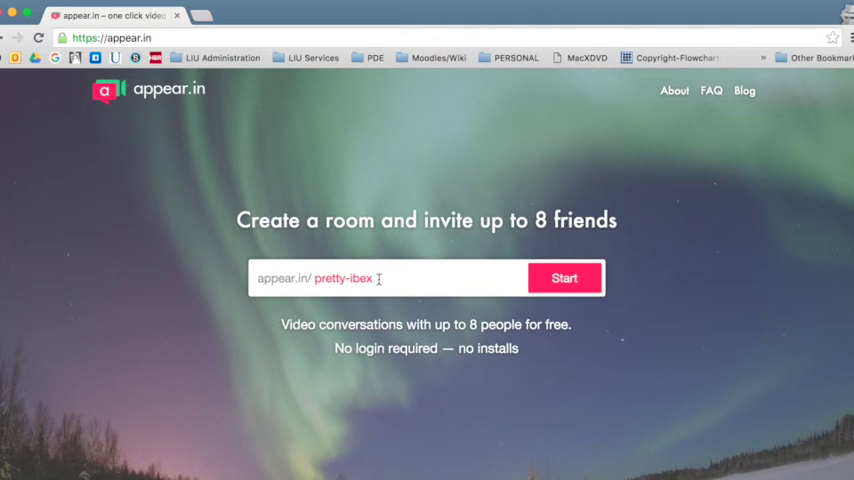
# Step: Replace the suggested room name 'synonymous-cod' with 'telepresence'
pyautogui.write('synonymous-cod')
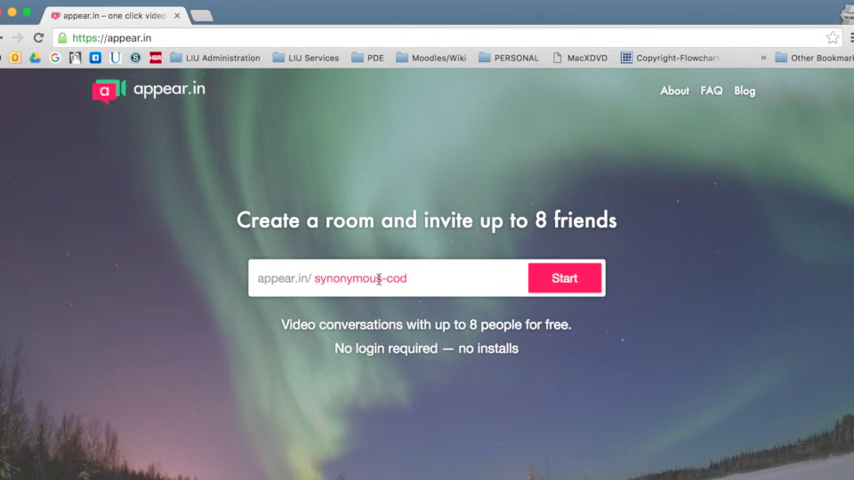
pyautogui.write('telepre')
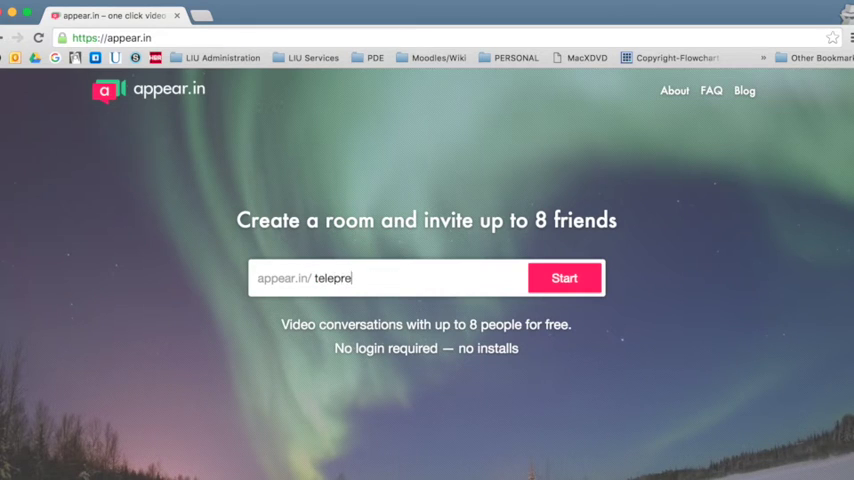
pyautogui.write('sence')
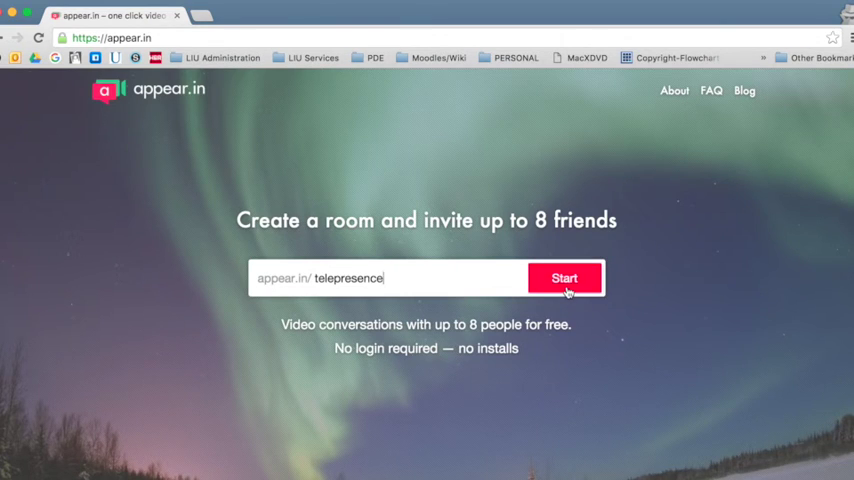
# Step: Start the telepresence room, triggering the browser's camera and microphone permission prompt
pyautogui.click(564, 278)
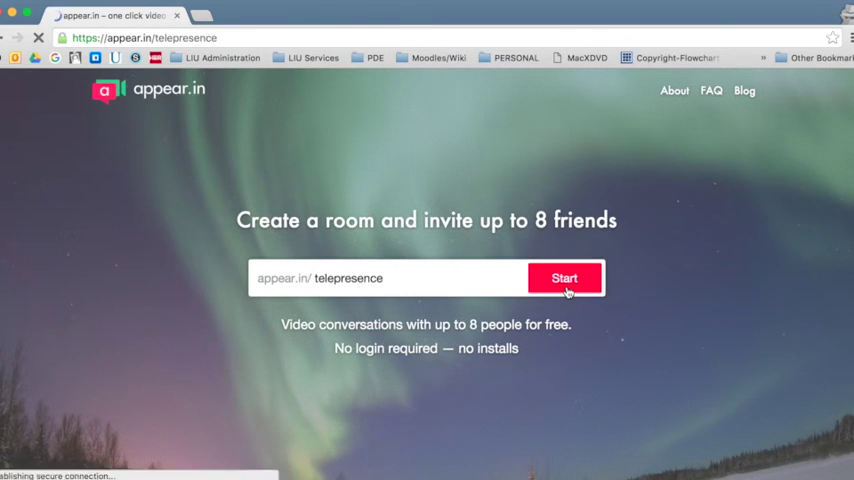
pyautogui.click(564, 278)
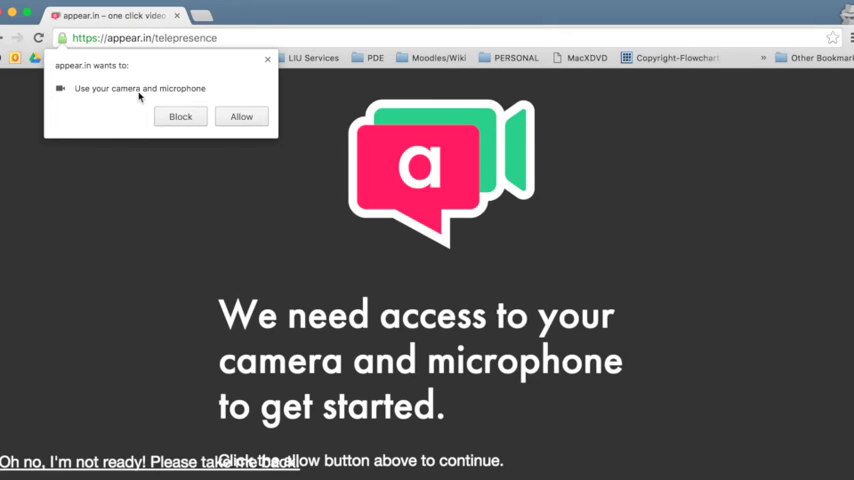
pyautogui.moveTo(316, 206)
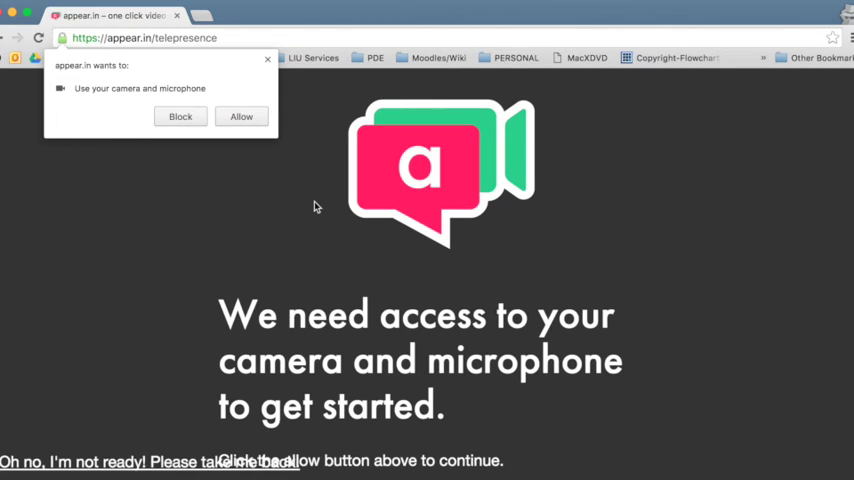
pyautogui.moveTo(256, 208)
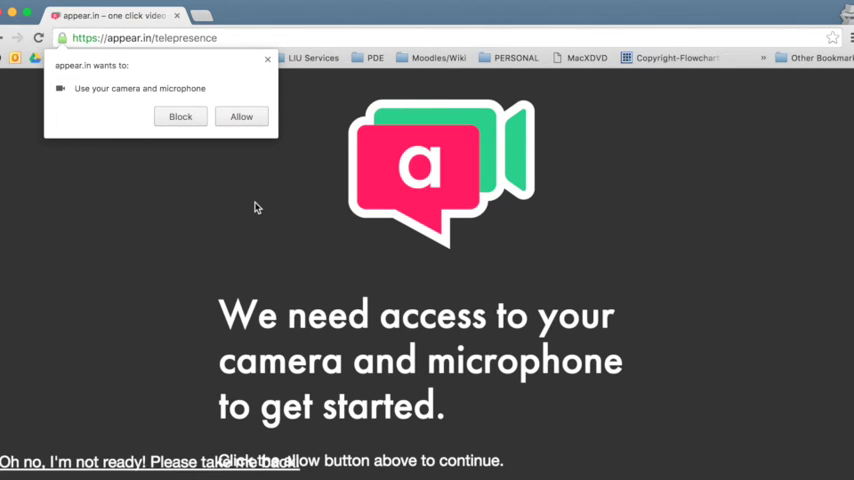